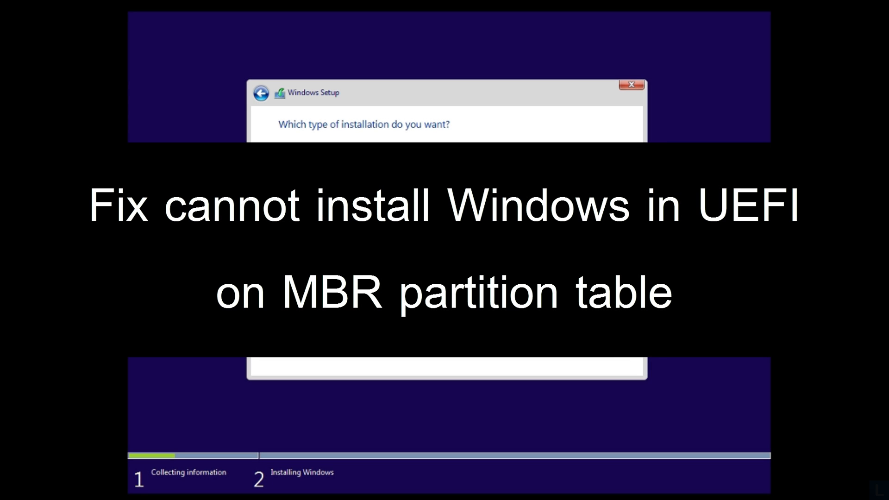
Choose Custom install and select Drive 0 Partition 2 to reveal the MBR partition error.
left_click(611, 361)
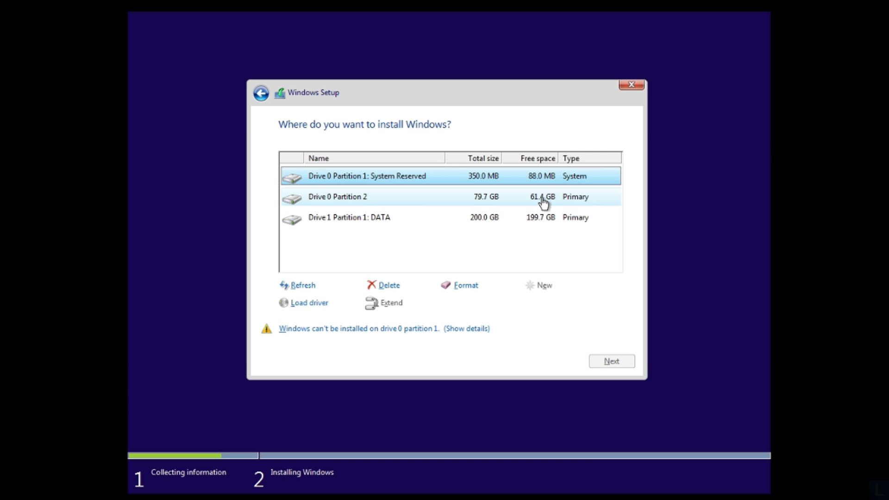
left_click(396, 197)
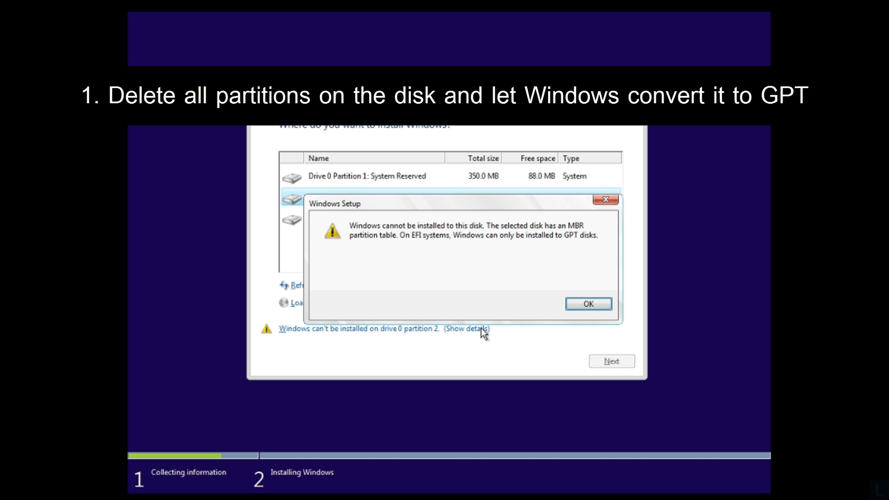
Dismiss the MBR error, delete Drive 0 Partition 2, and start deleting System Reserved.
left_click(588, 303)
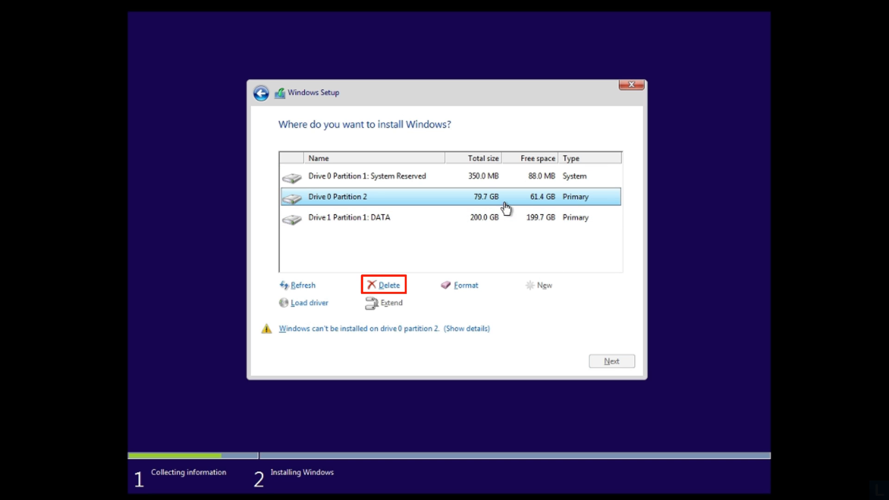
mouse_move(399, 292)
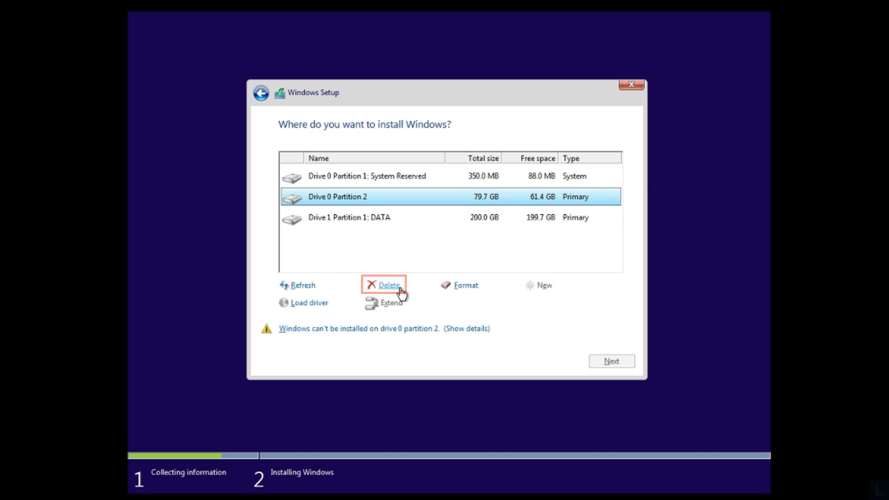
left_click(388, 284)
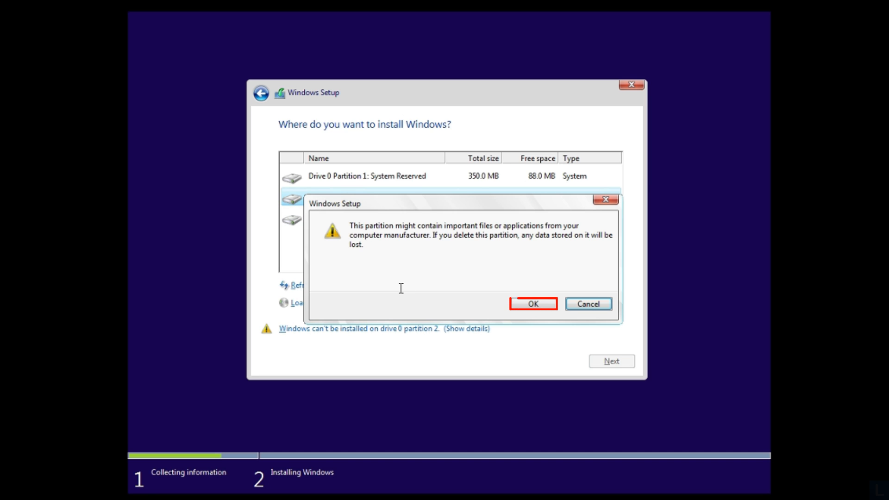
mouse_move(540, 305)
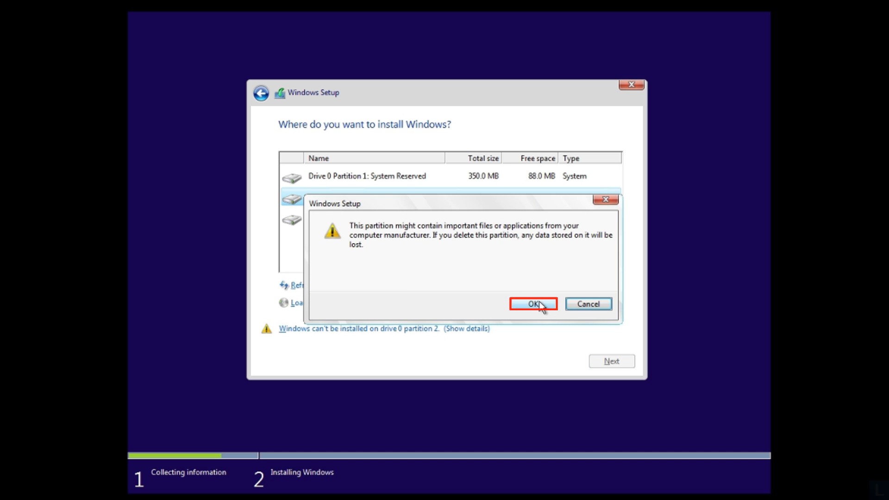
left_click(531, 304)
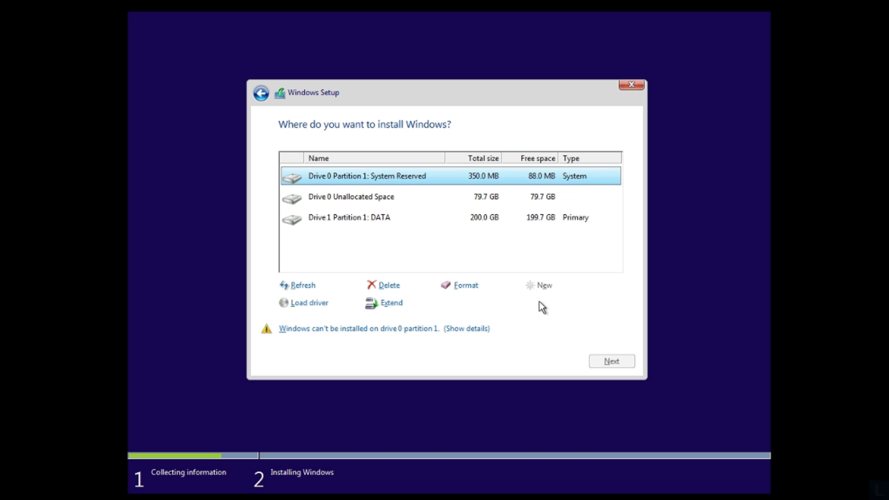
left_click(387, 285)
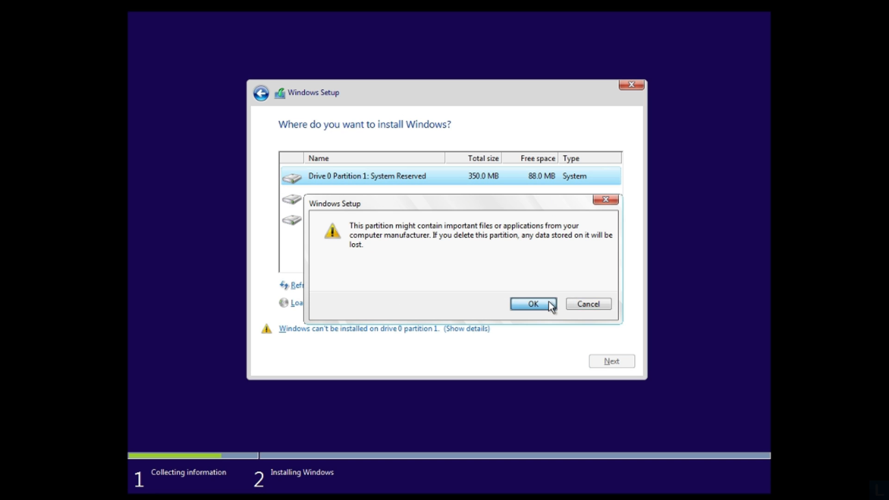
Confirm removing System Reserved and try installing onto Drive 0's 80.0 GB unallocated space.
left_click(531, 303)
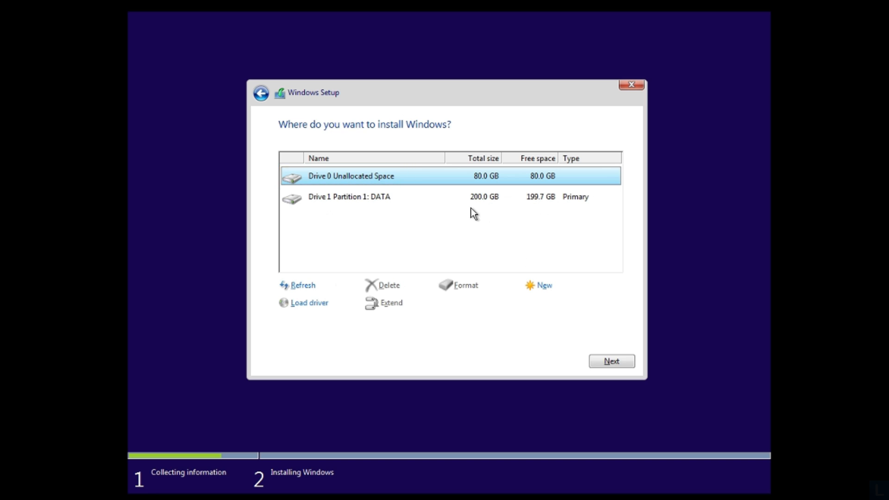
mouse_move(457, 183)
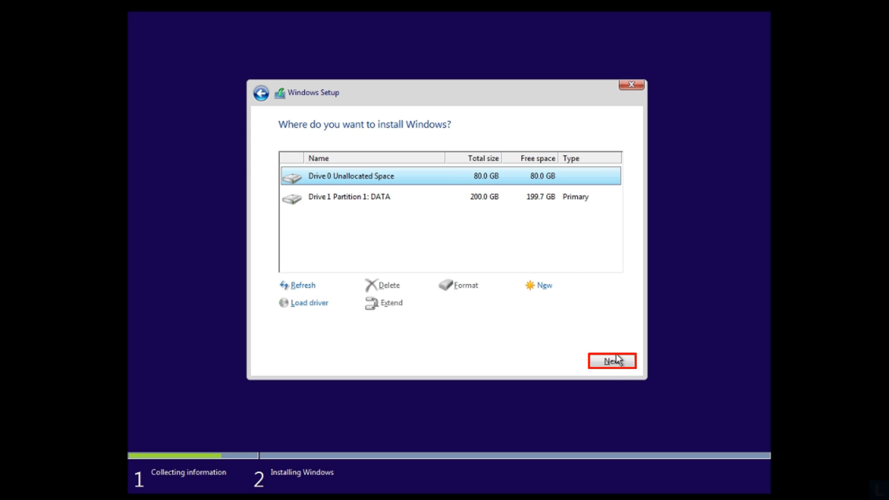
left_click(612, 360)
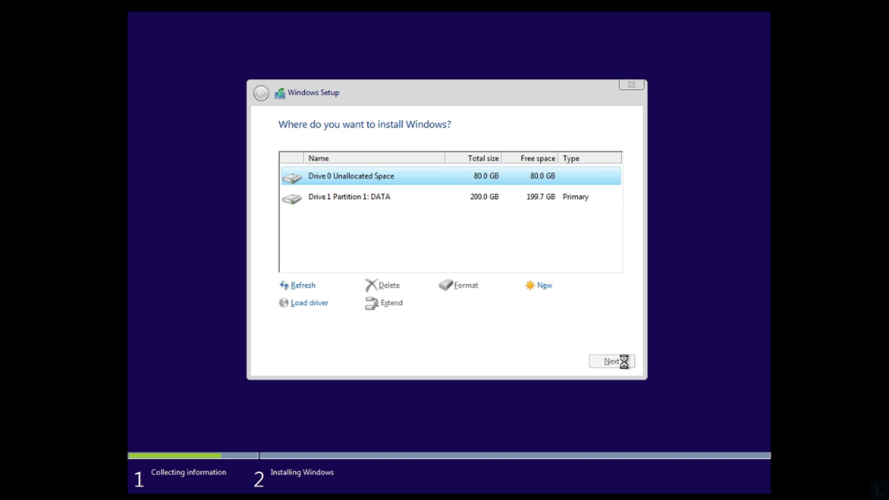
left_click(612, 362)
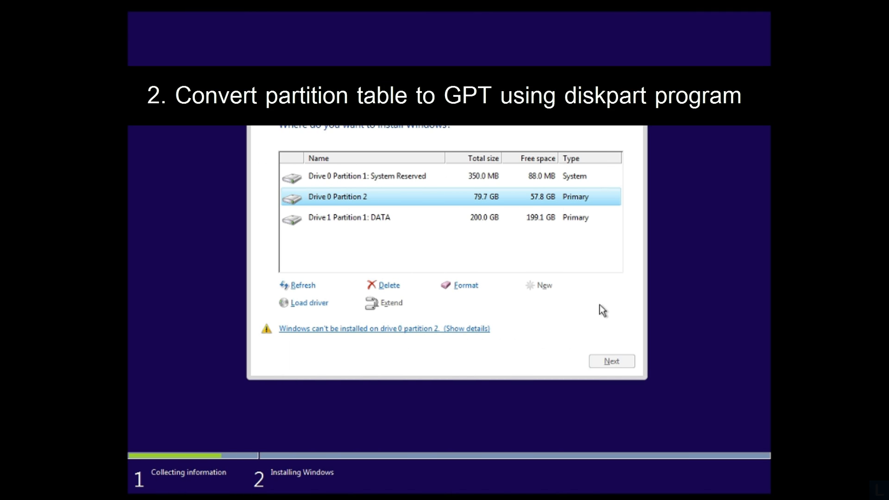
Open a Command Prompt over the install-location screen with Shift+F10.
key("Shift+F10")
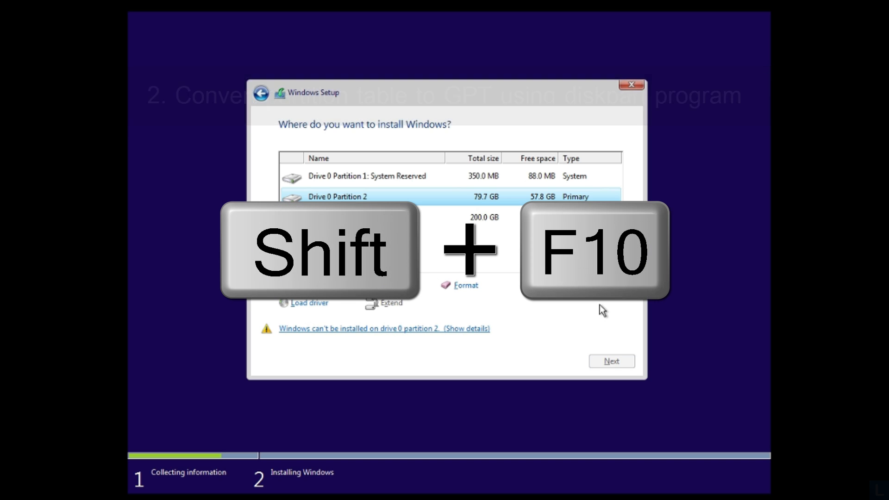
key("shift+f10")
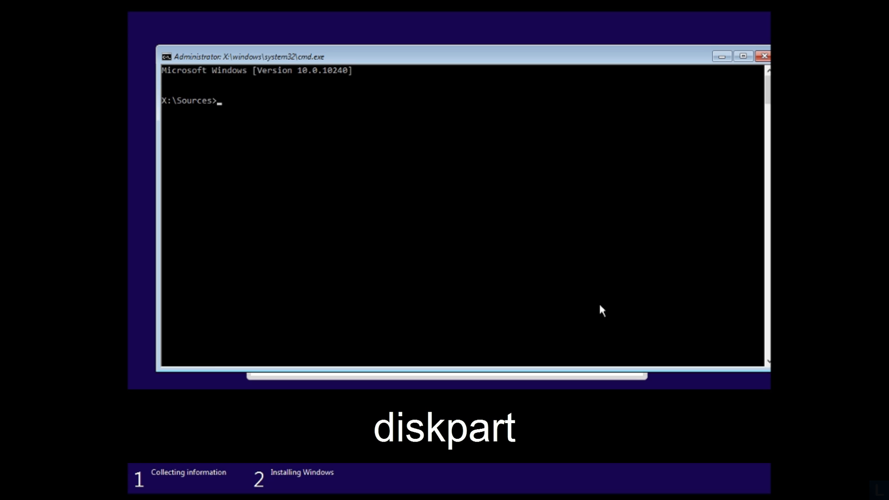
Start diskpart and run 'list disk', showing Disk 0 (80 GB) and Disk 1 (200 GB).
type("diskpar")
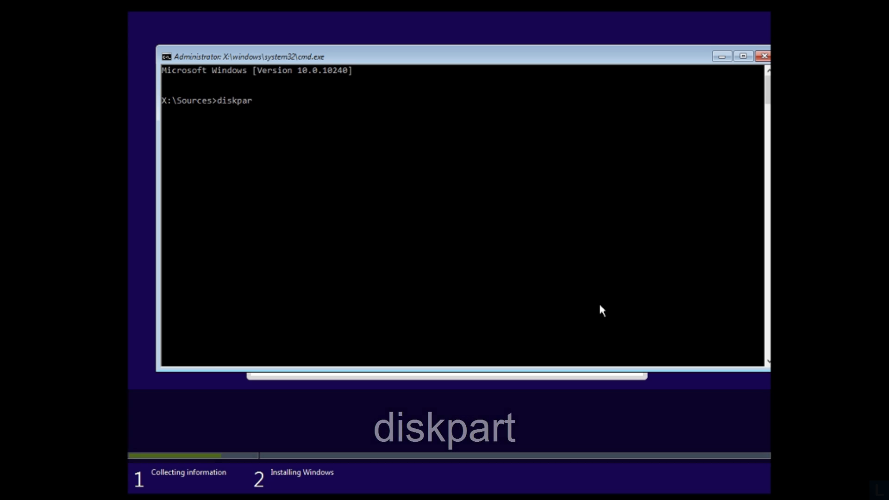
key("Return")
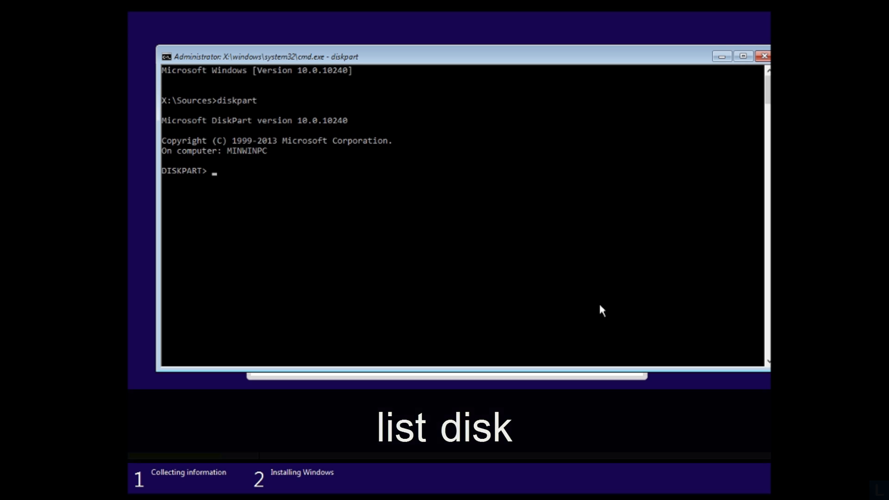
type("l")
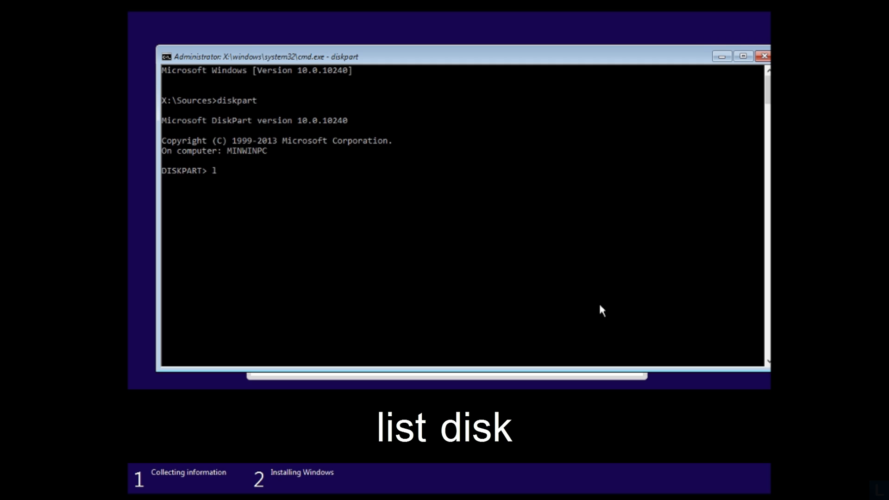
type("ist disk")
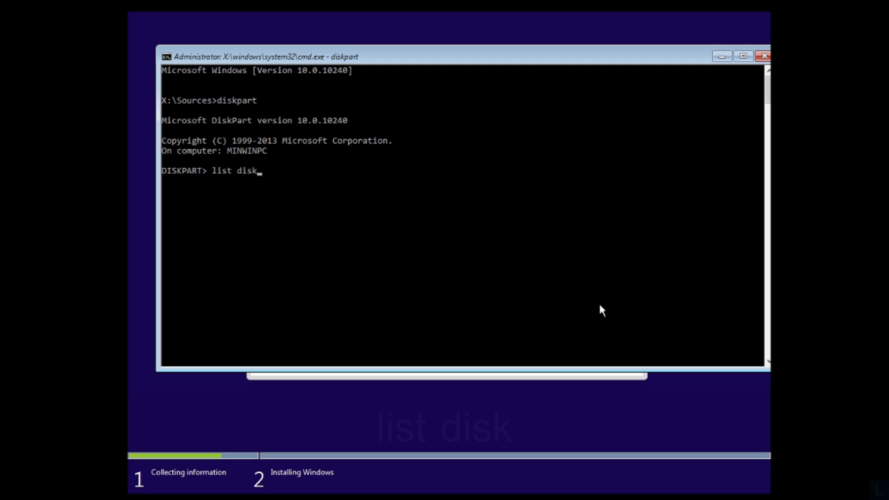
key("Return")
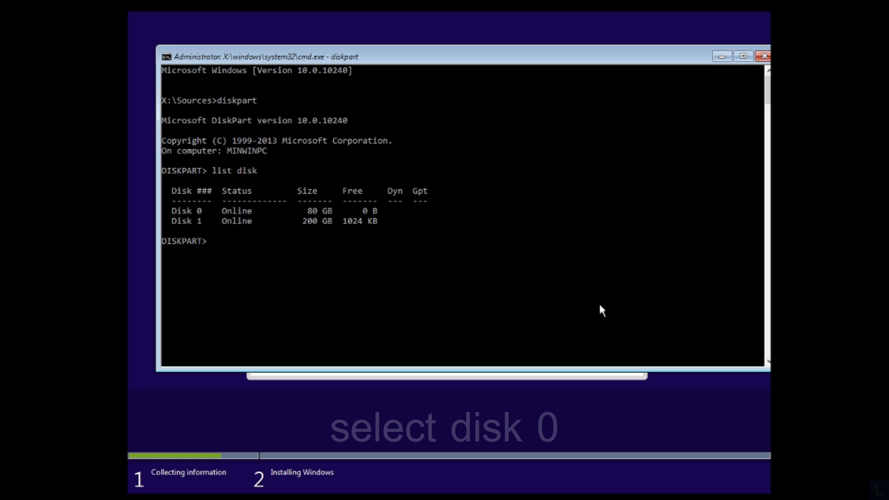
Select Disk 0, clean it, and convert it to GPT with 'convert gpt'.
type("selec")
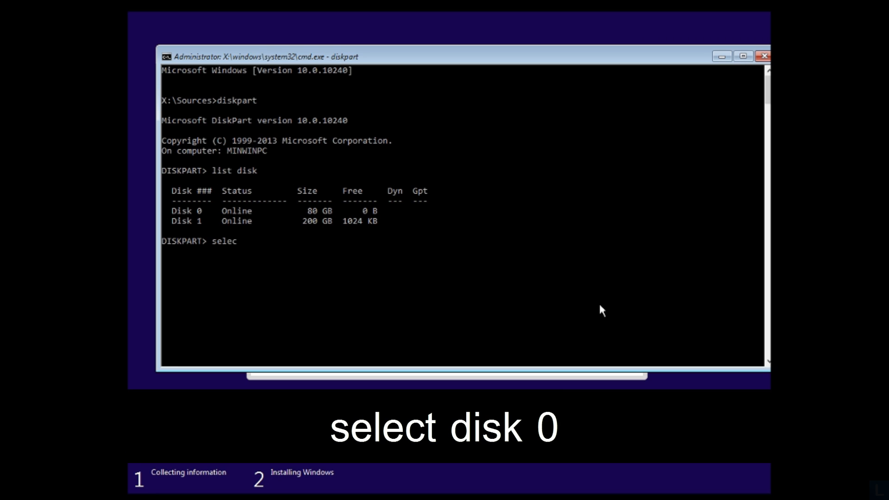
type("t disk 0")
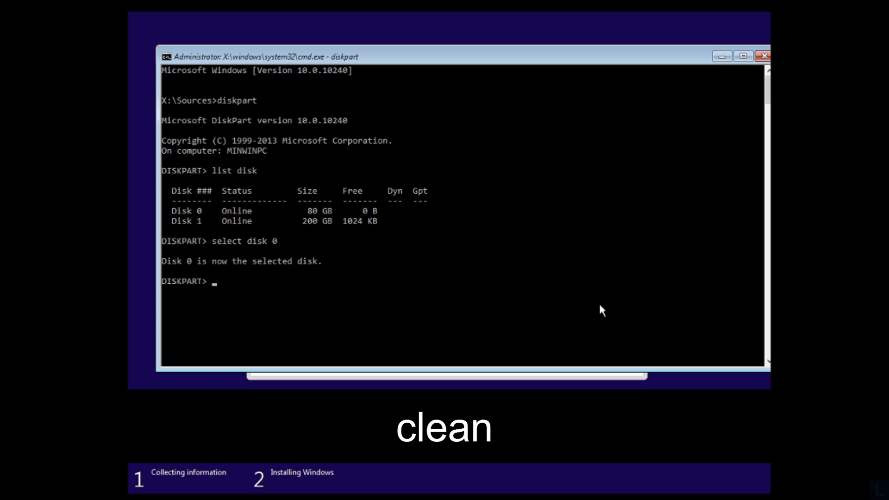
type("clean")
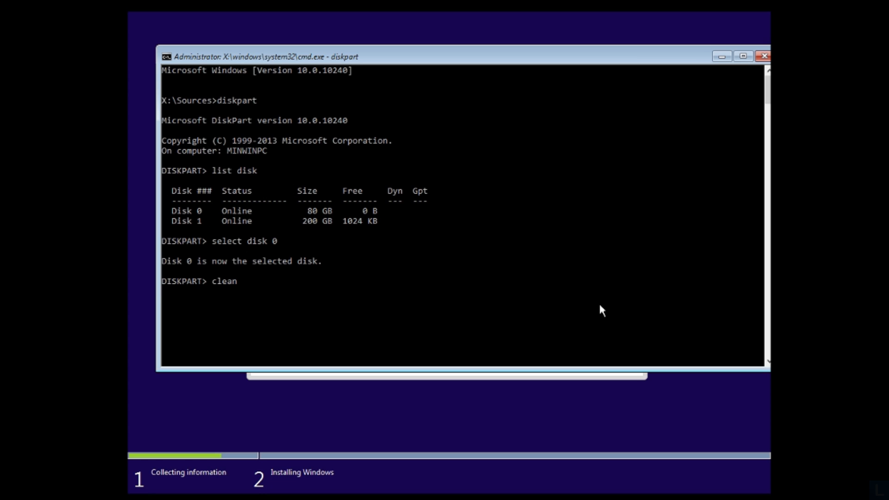
key("Return")
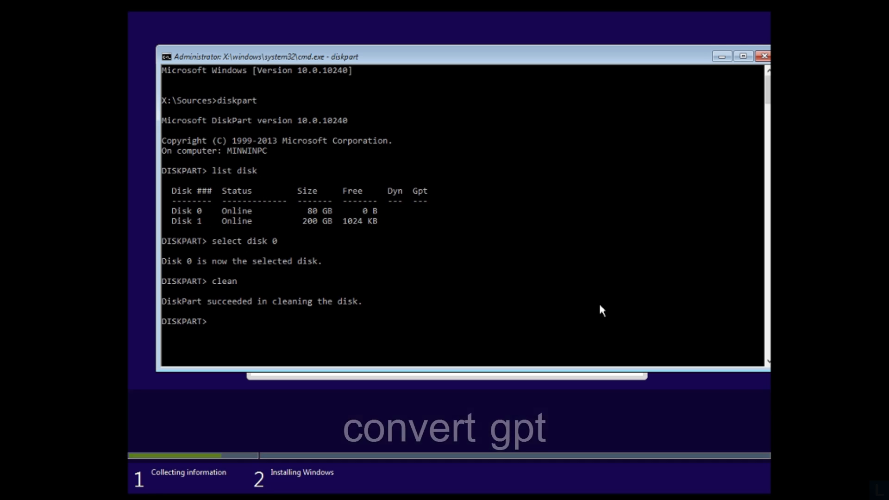
type("co")
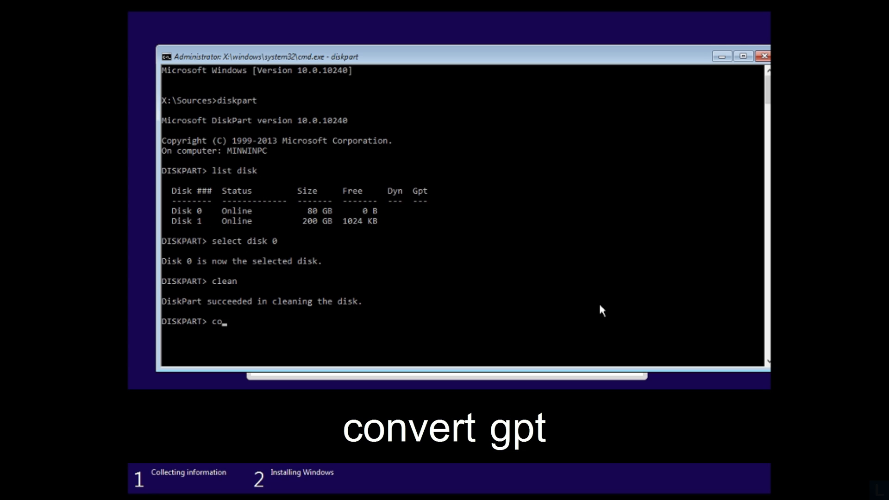
type("nvert")
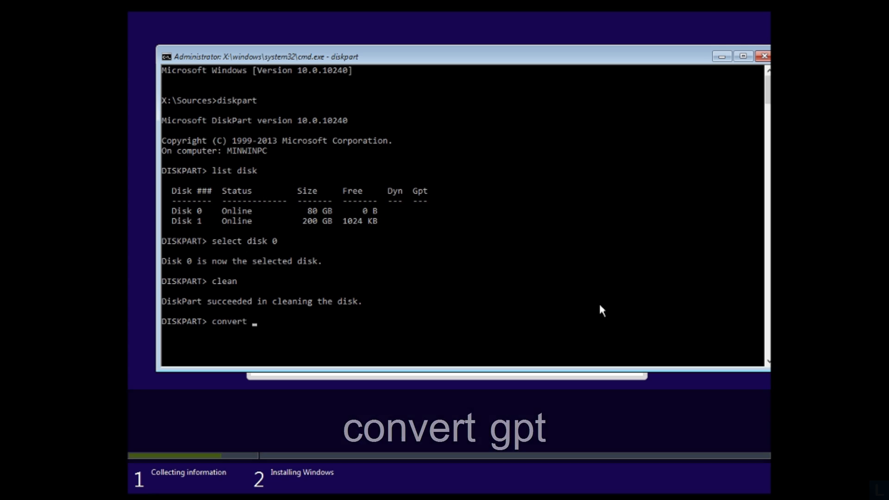
type("gpt")
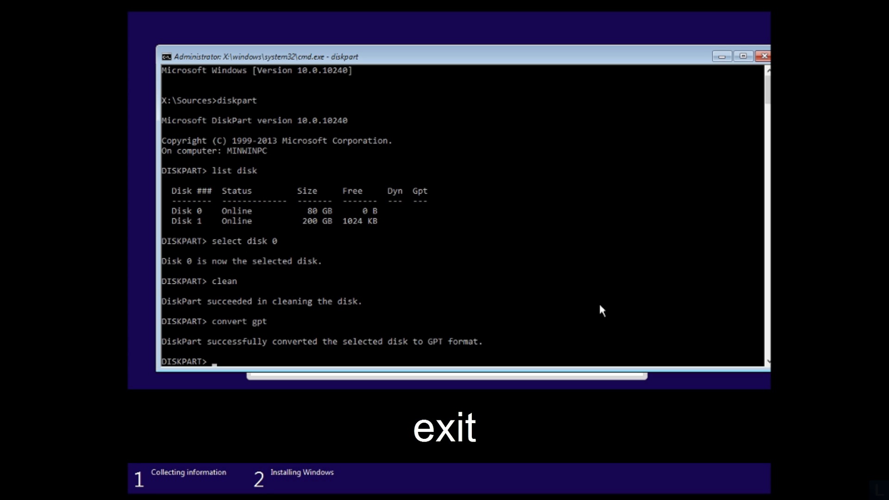
Exit diskpart and close the Command Prompt window.
type("exit")
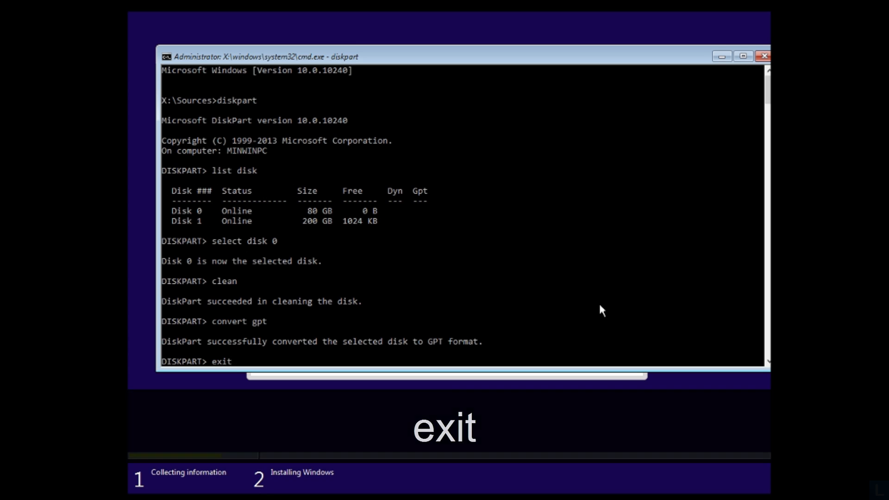
key("Return")
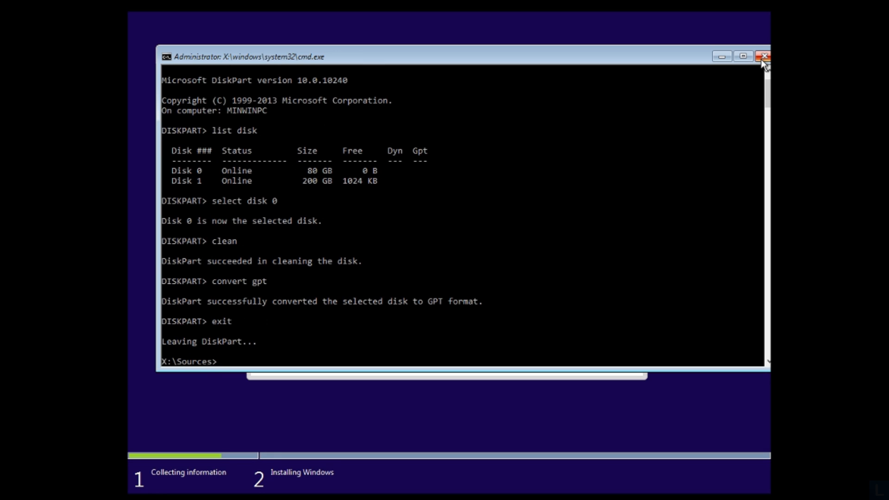
left_click(763, 56)
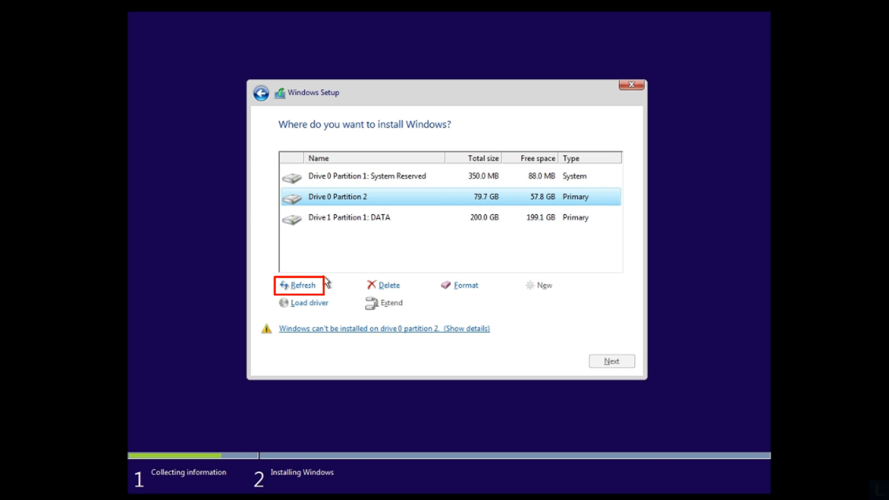
Refresh the drive list and install Windows on Drive 0's 80 GB unallocated space.
left_click(302, 285)
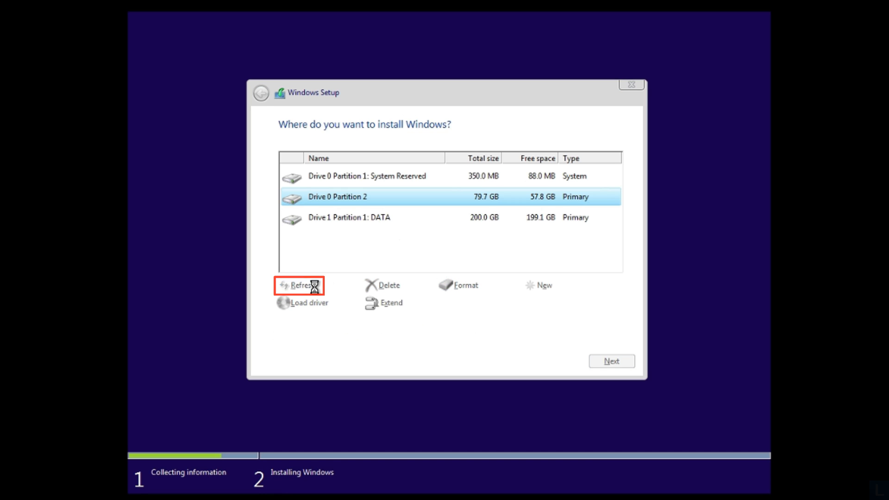
left_click(298, 285)
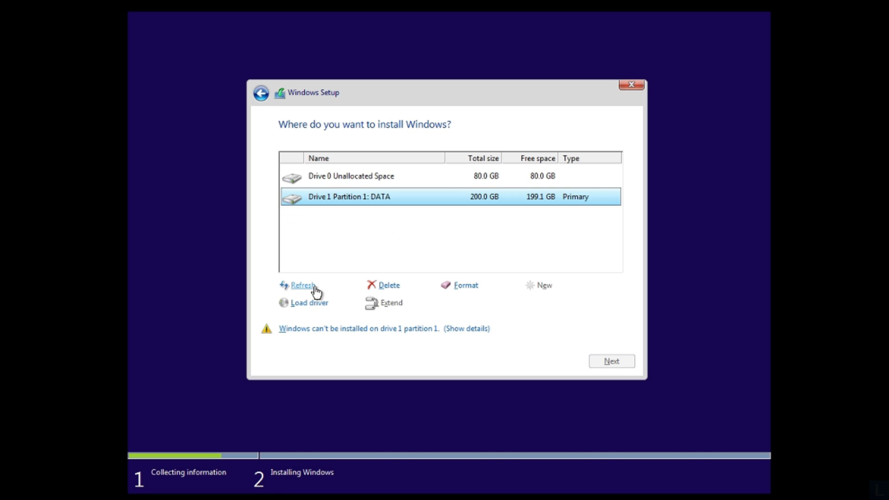
left_click(351, 176)
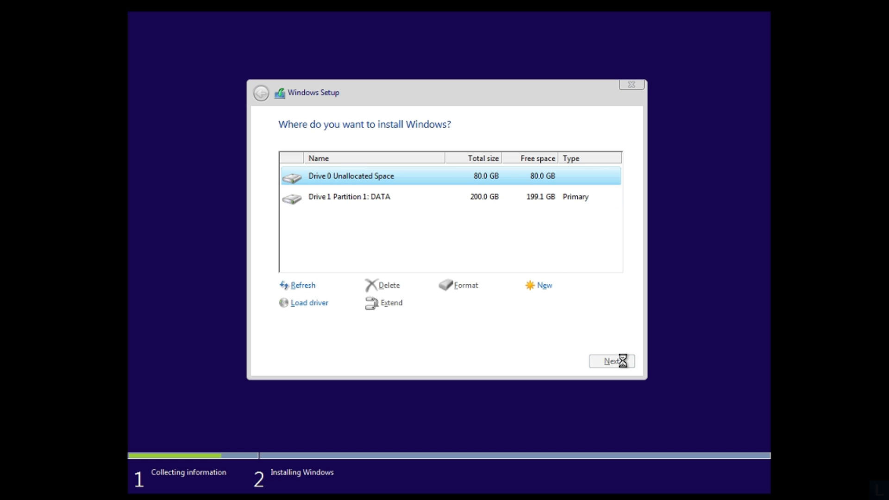
left_click(611, 361)
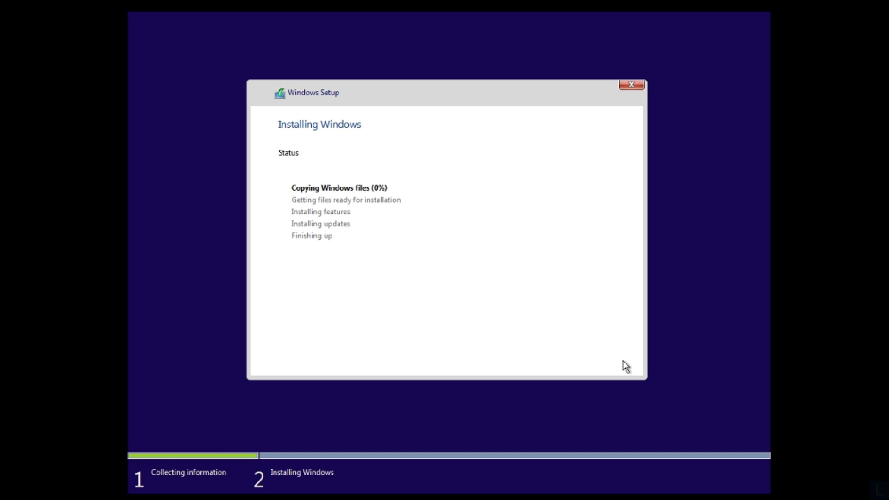